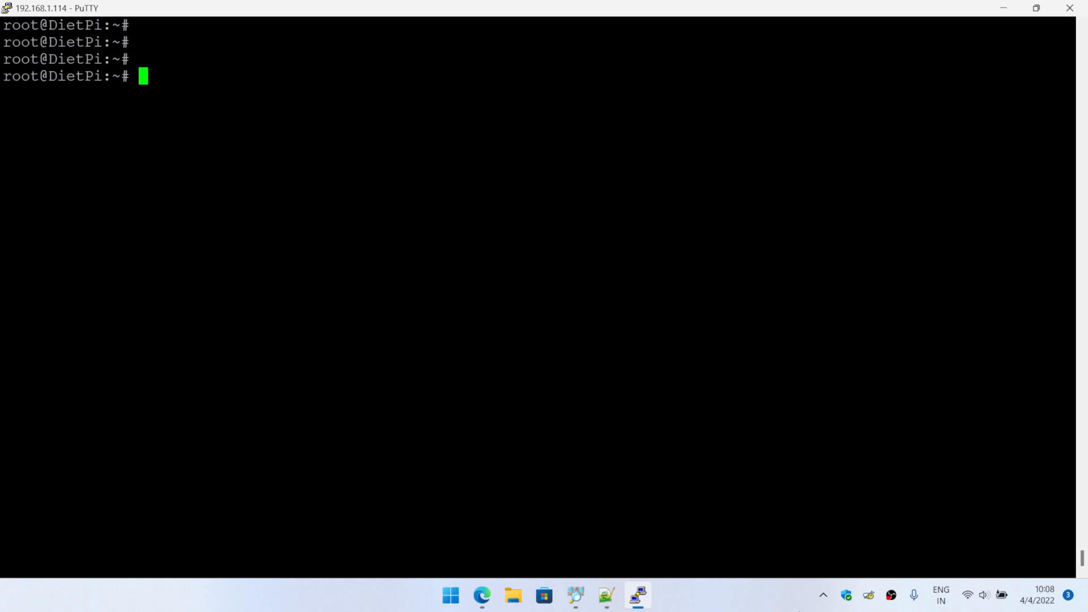
{"action": "mouse_move", "coordinate": [529, 493]}
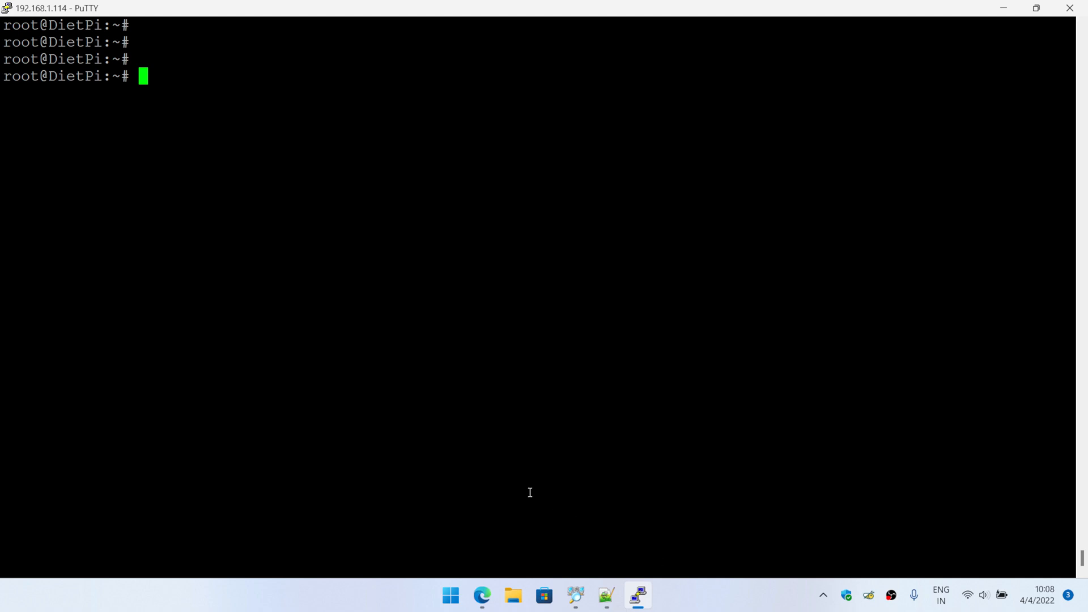
Step: Run 'nano prajst77.dts' to edit the overlay source
{"action": "type", "text": "nano"}
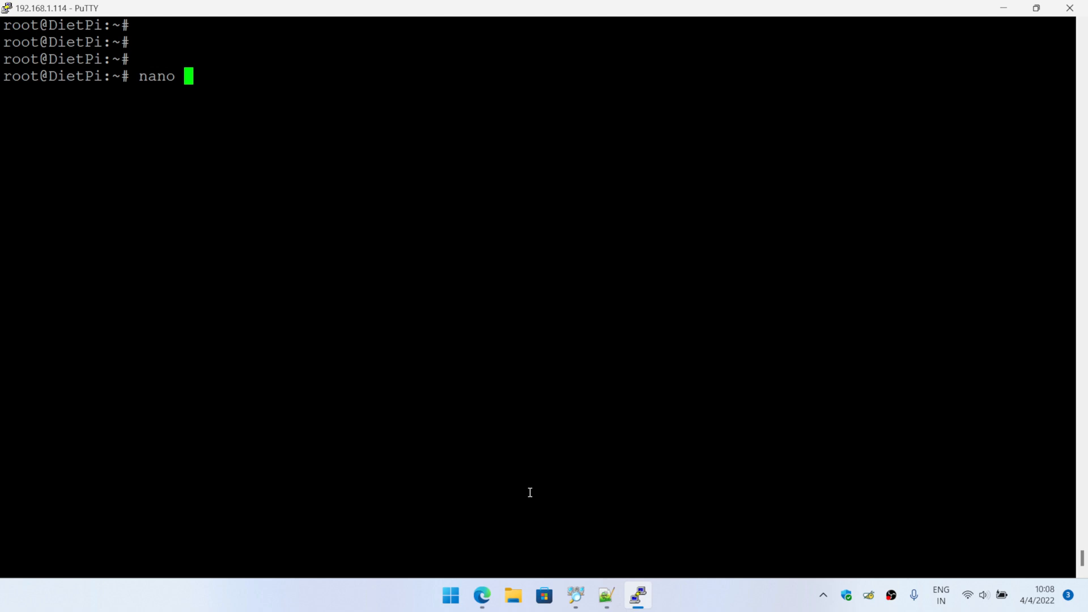
{"action": "type", "text": "prajs"}
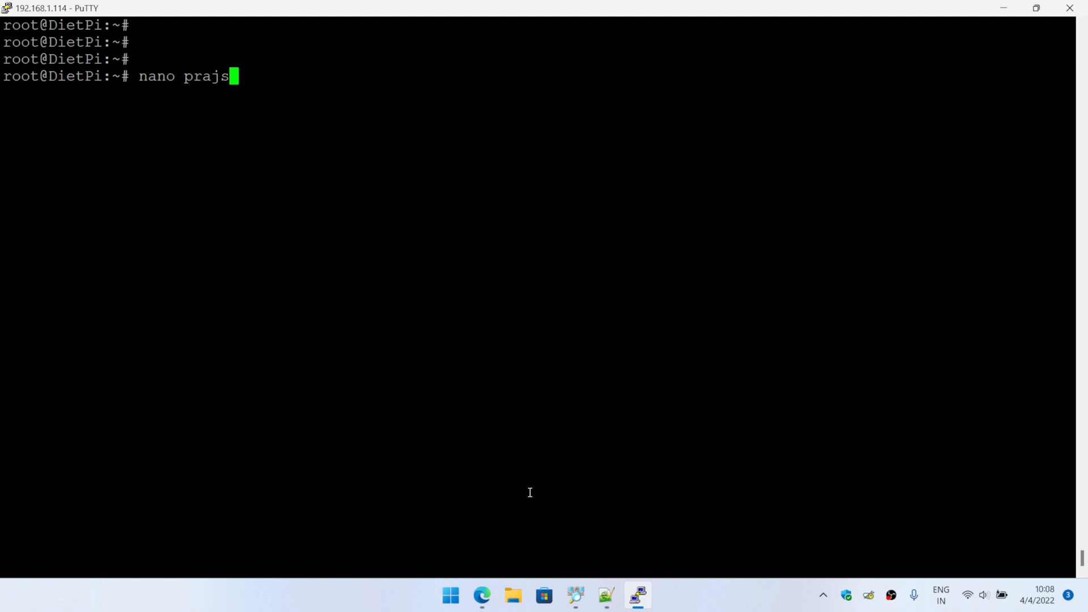
{"action": "type", "text": "t77"}
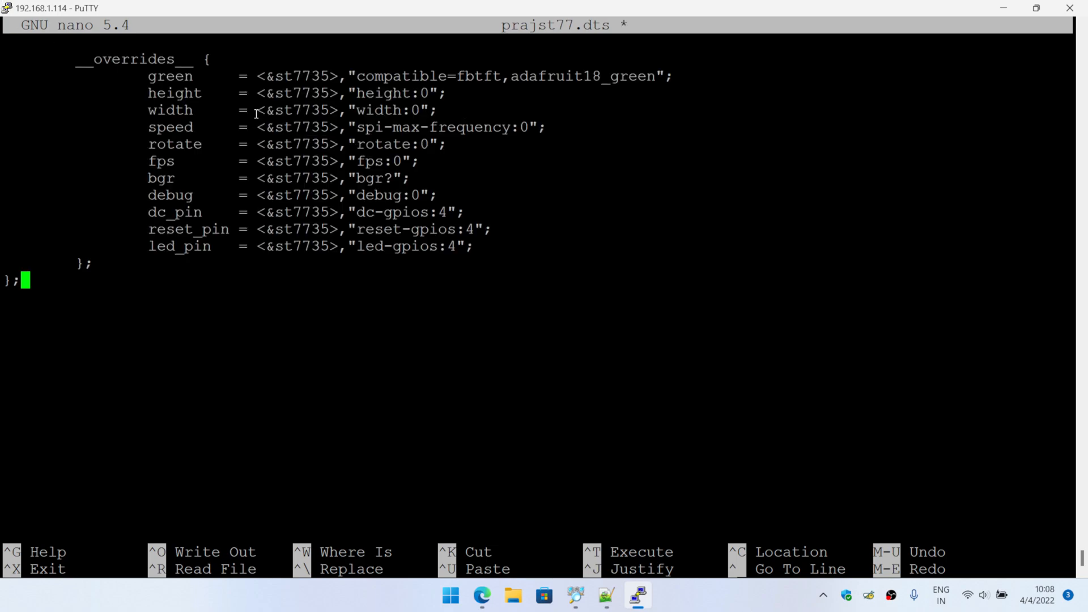
{"action": "mouse_move", "coordinate": [301, 293]}
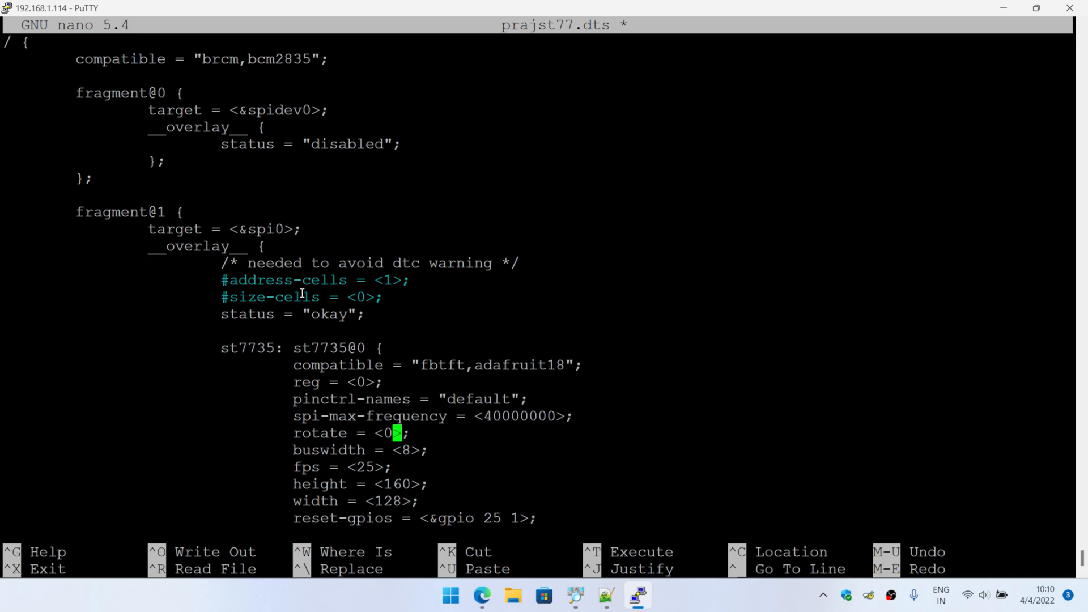
Step: Try rotate 90, revert to 0, then set reset-gpios 27 and dc-gpios 25
{"action": "type", "text": "9"}
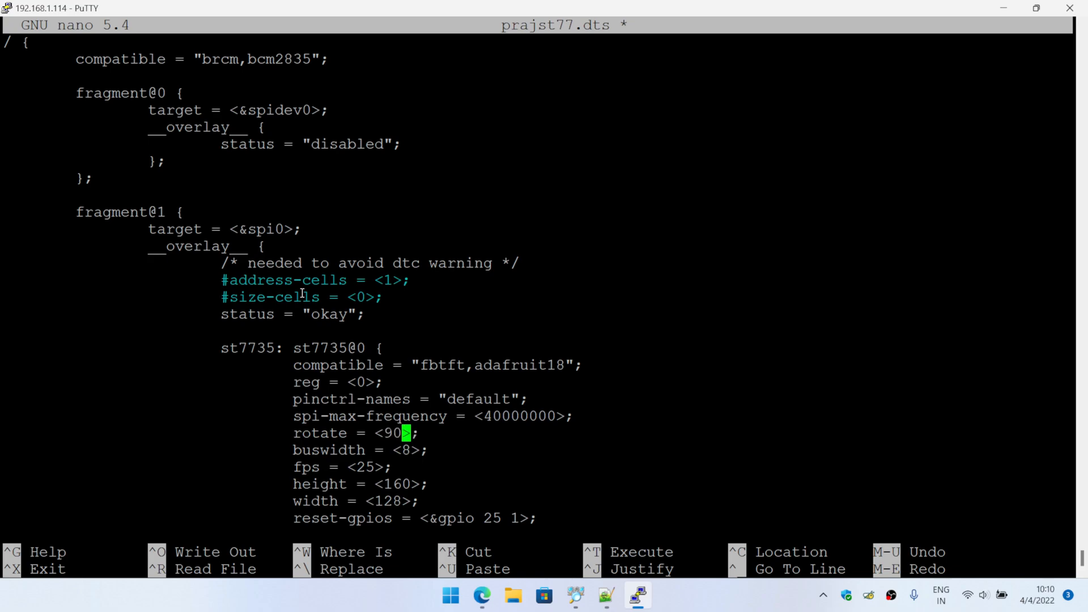
{"action": "type", "text": "0"}
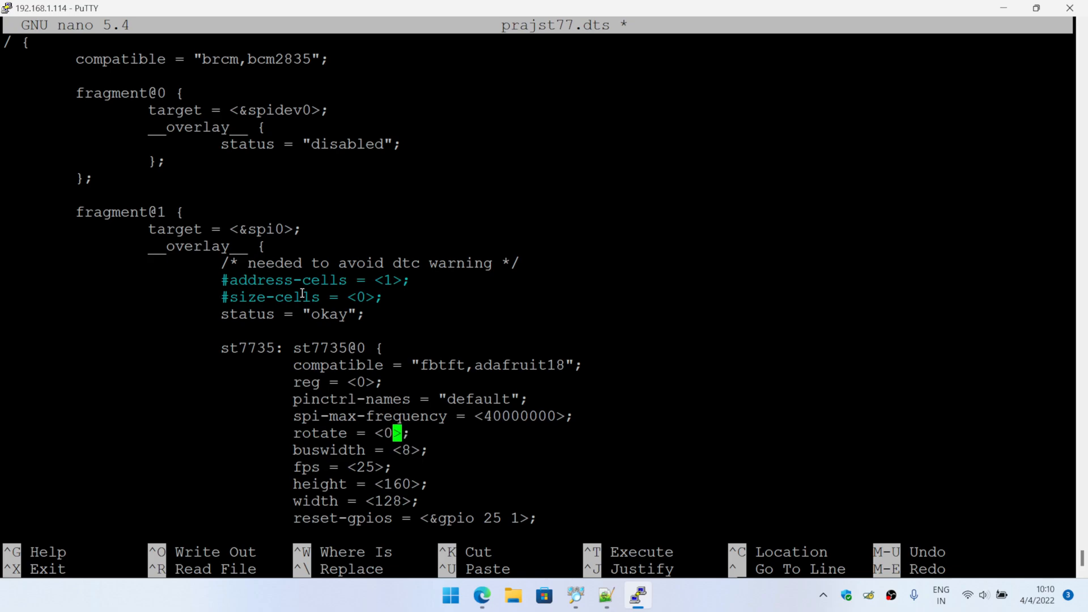
{"action": "key", "text": "Down"}
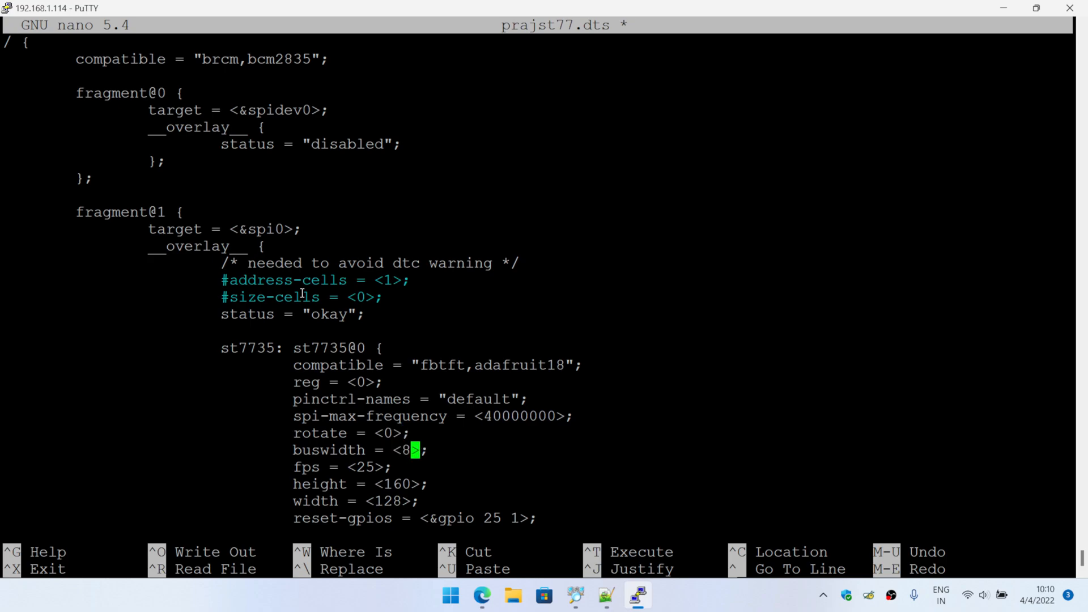
{"action": "key", "text": "Down"}
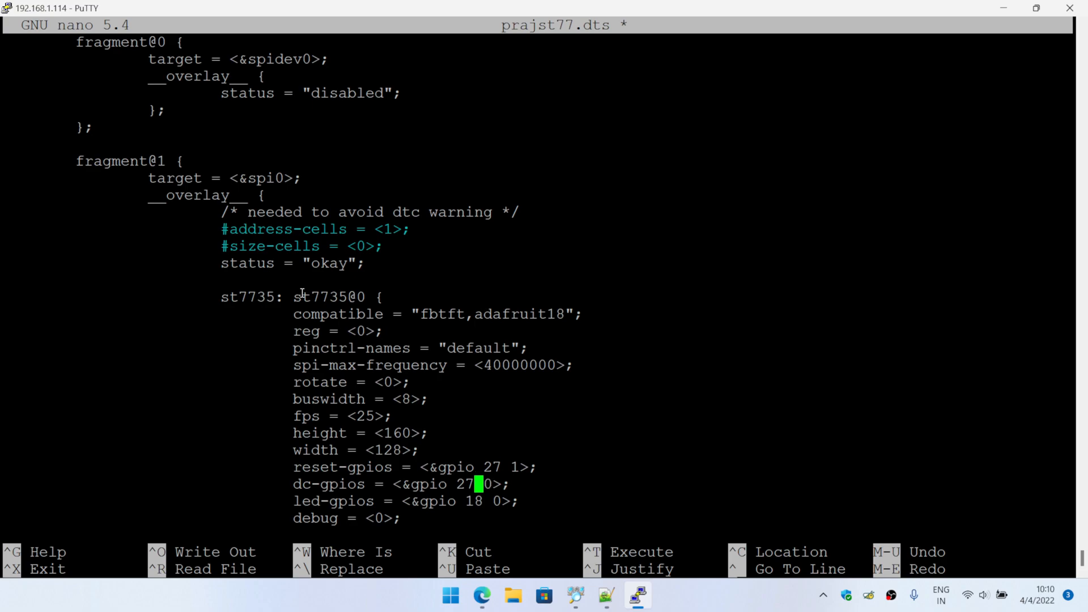
{"action": "type", "text": "25"}
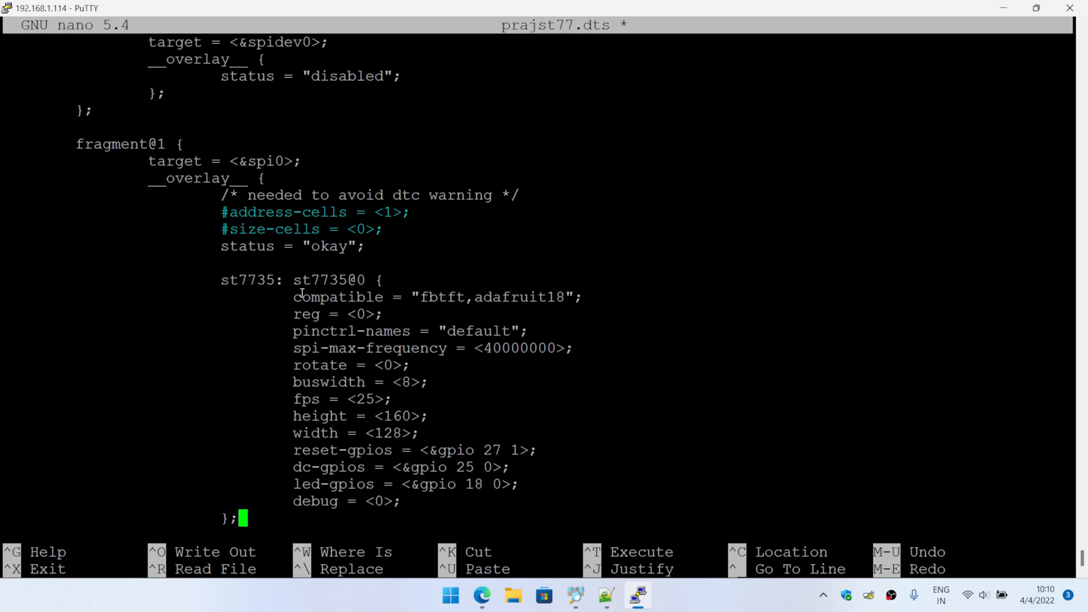
Step: Review the __overrides__ lines (rotate, debug, led_pin, dc_pin) and start Write Out of prajst77.dts
{"action": "scroll", "scroll_direction": "down", "scroll_amount": 3}
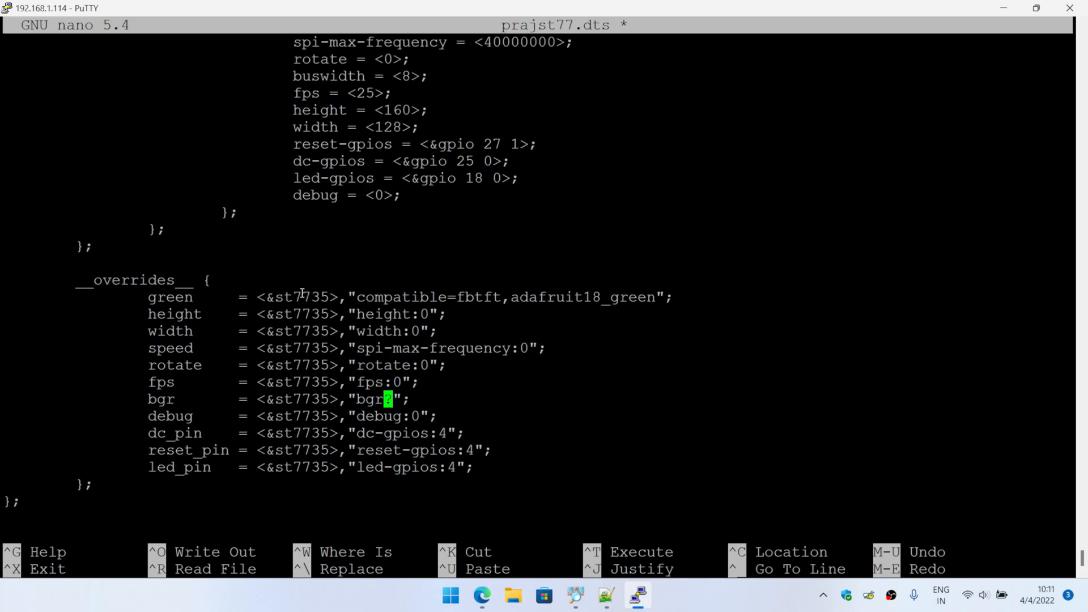
{"action": "key", "text": "Up"}
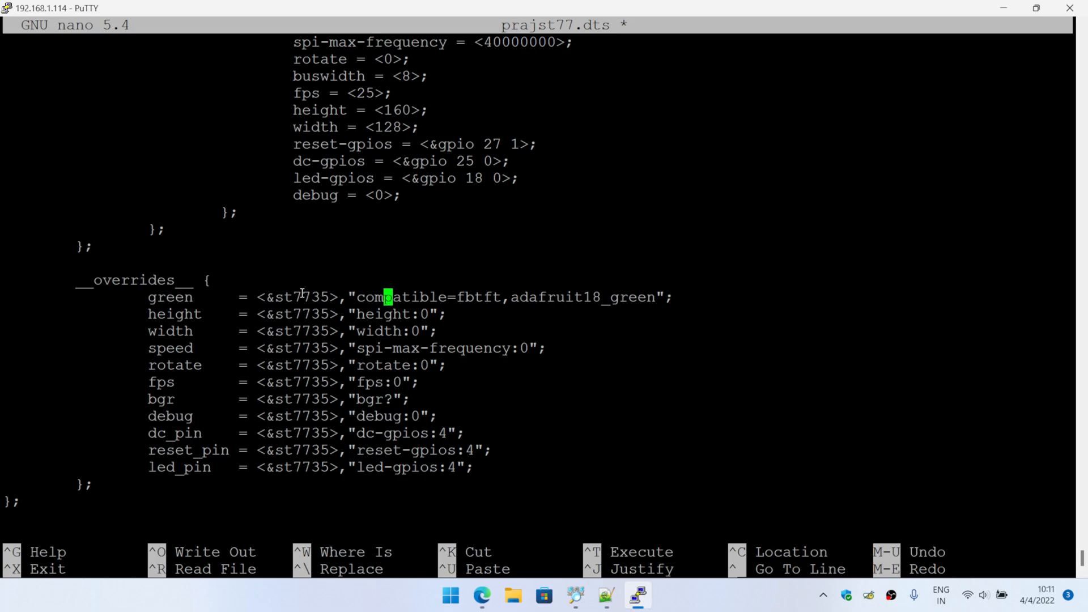
{"action": "key", "text": "Down"}
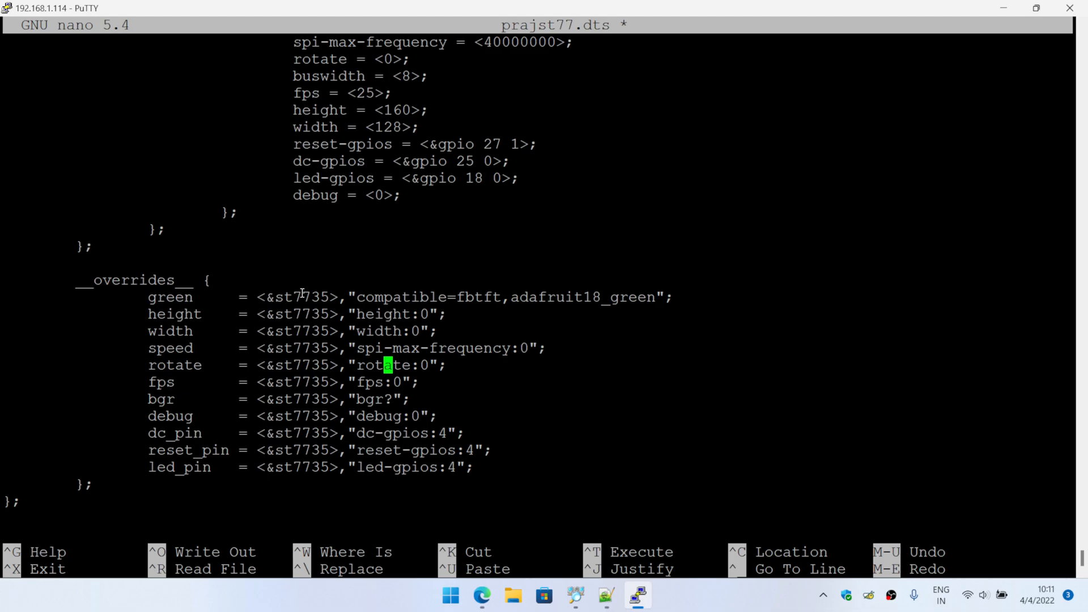
{"action": "key", "text": "Right"}
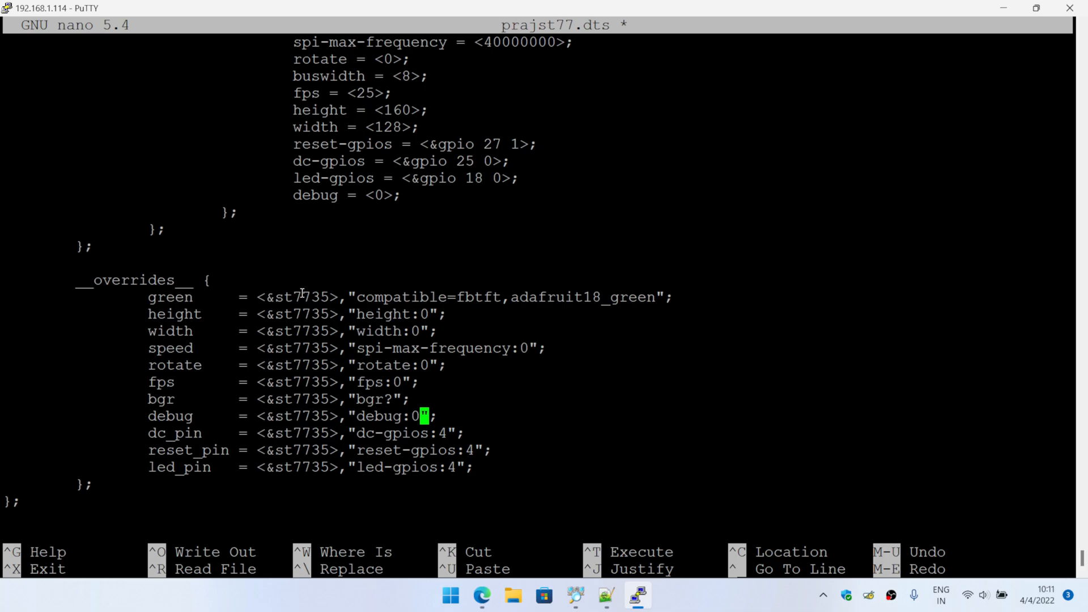
{"action": "key", "text": "Down"}
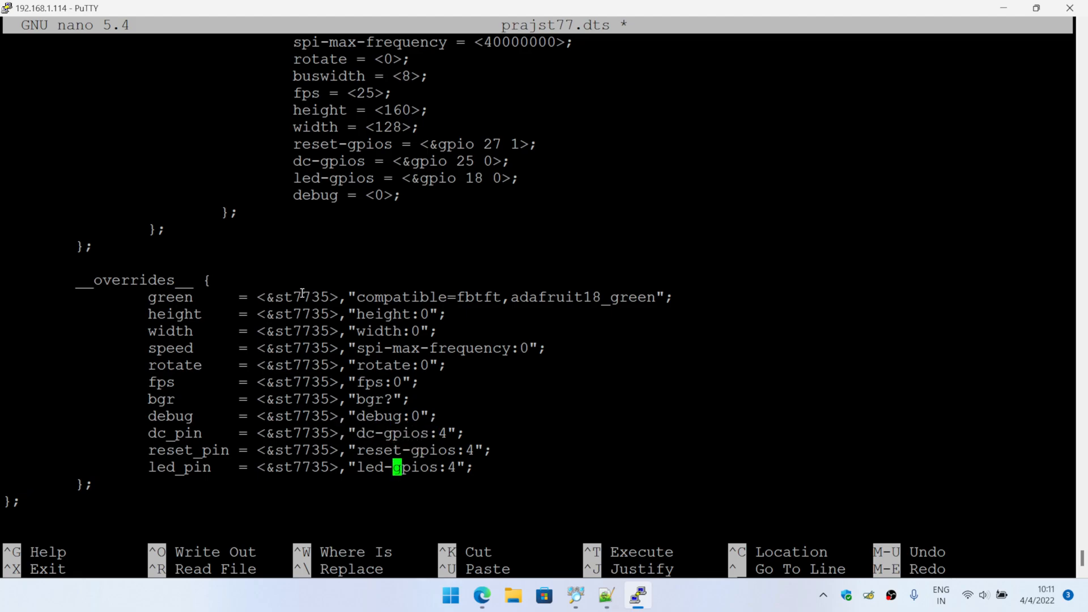
{"action": "key", "text": "Up"}
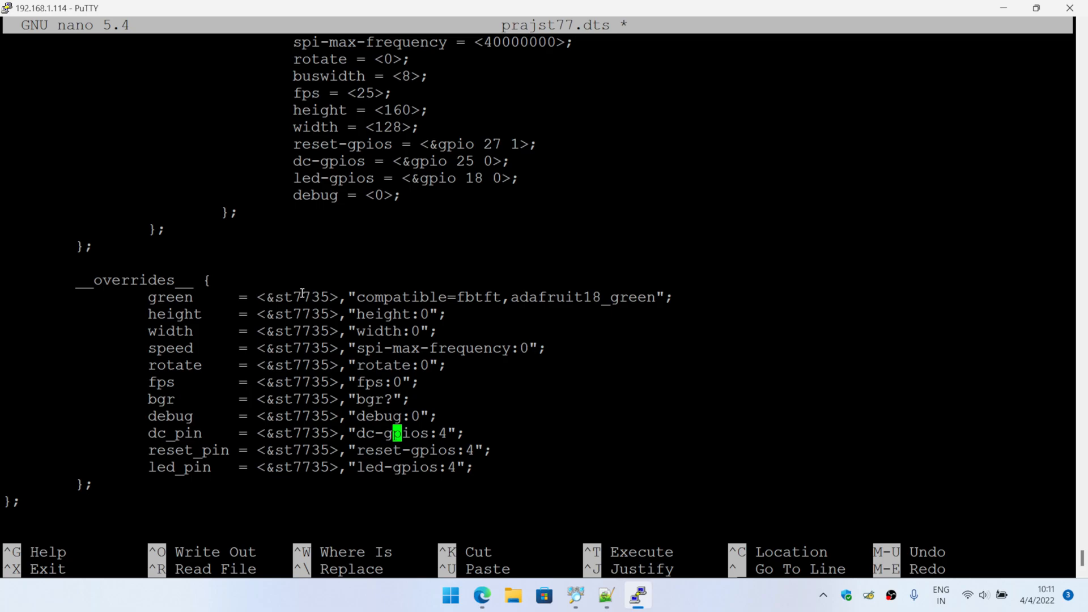
{"action": "key", "text": "ctrl+o"}
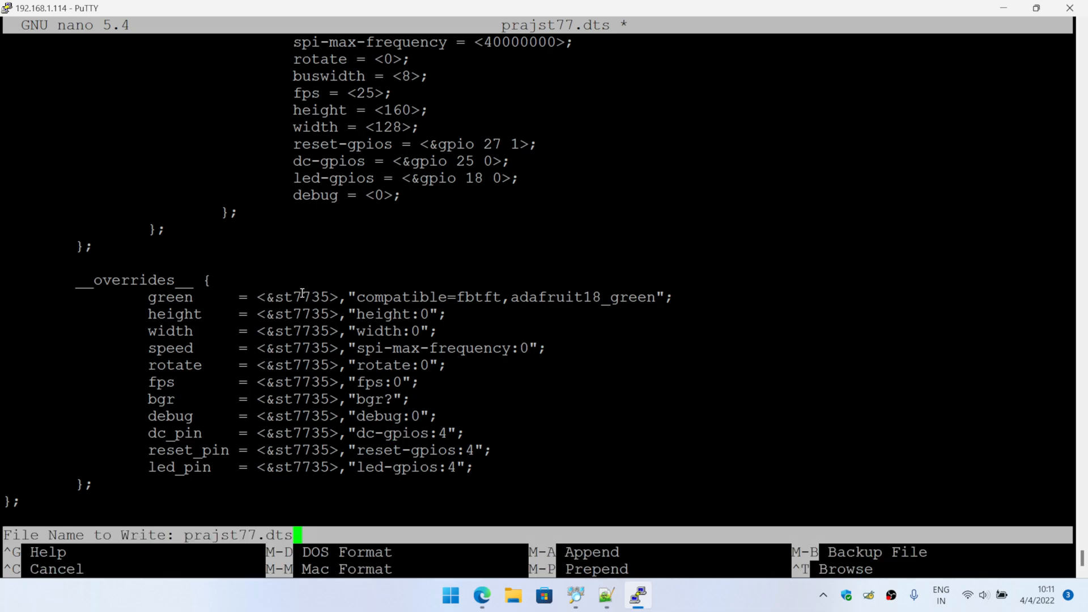
Step: Confirm the save, exit nano and compile prajst77.dts into /boot/overlays/prajst77.dtbo with dtc
{"action": "key", "text": "Enter"}
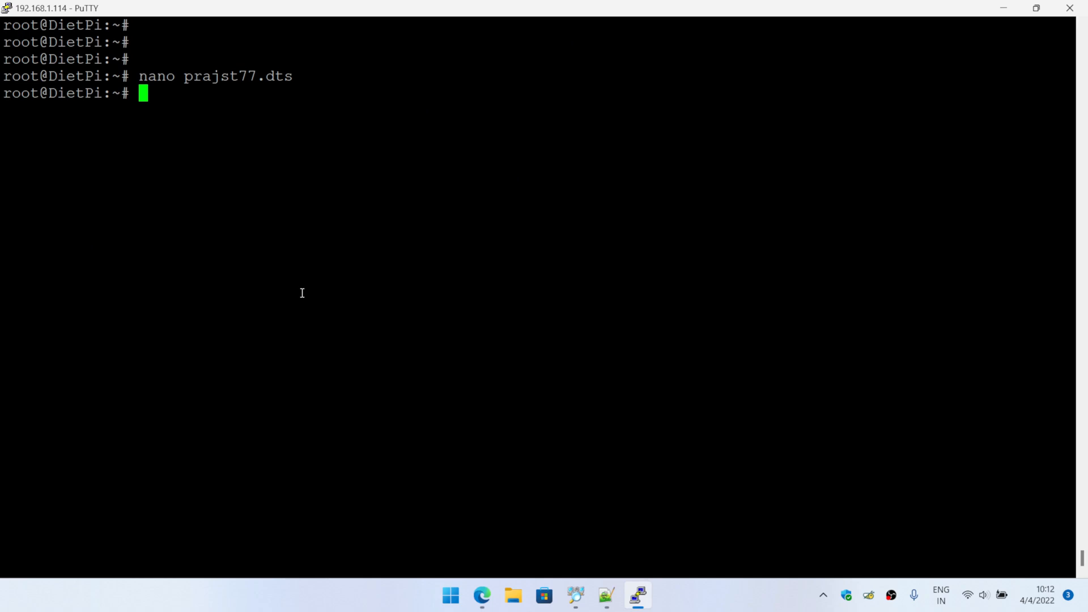
{"action": "type", "text": "rm prajst77.dts"}
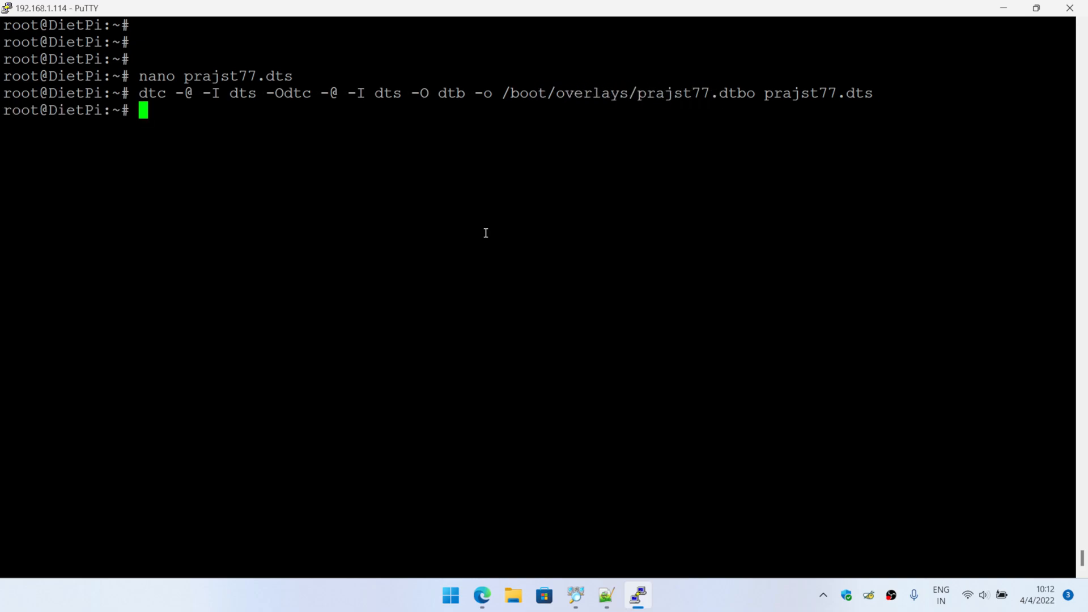
{"action": "type", "text": "sudo"}
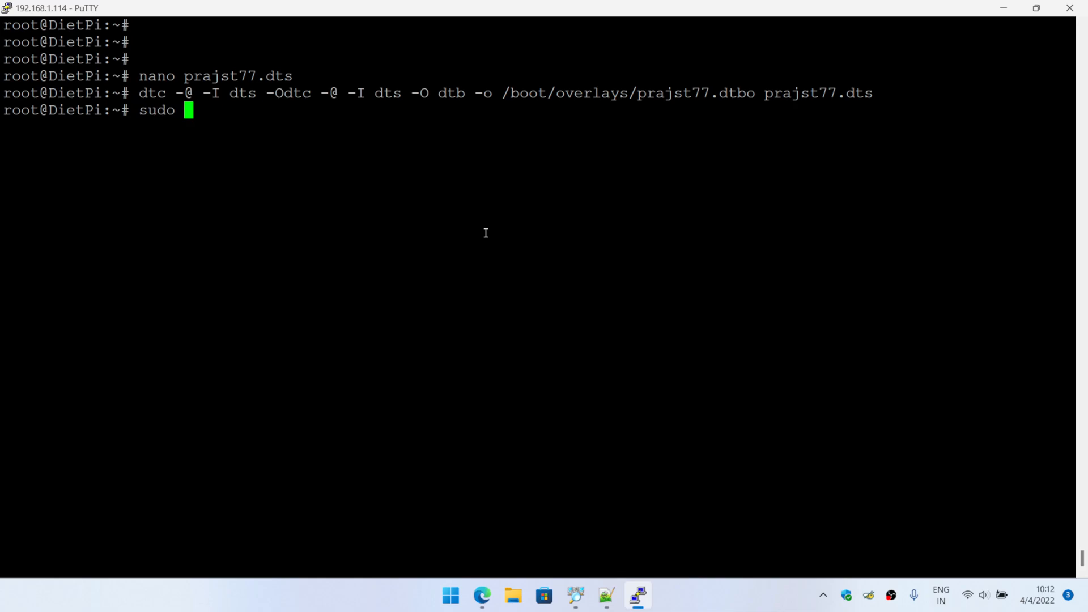
{"action": "type", "text": "nano"}
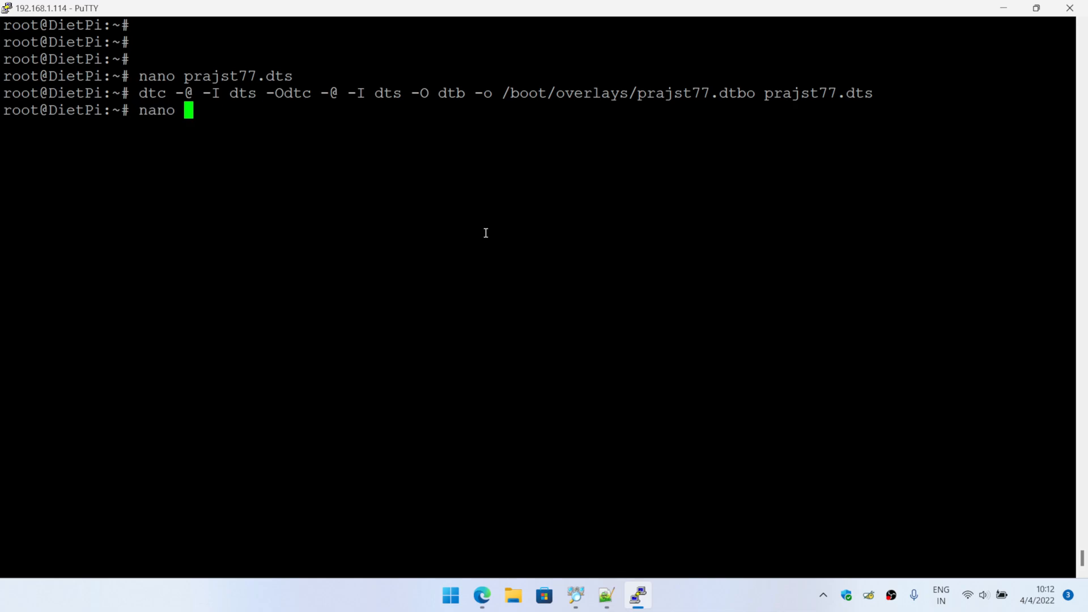
Step: Edit /boot/config.txt and scroll to the SPI section with dtoverlay=prajst77,debug=3
{"action": "type", "text": "/boot/c"}
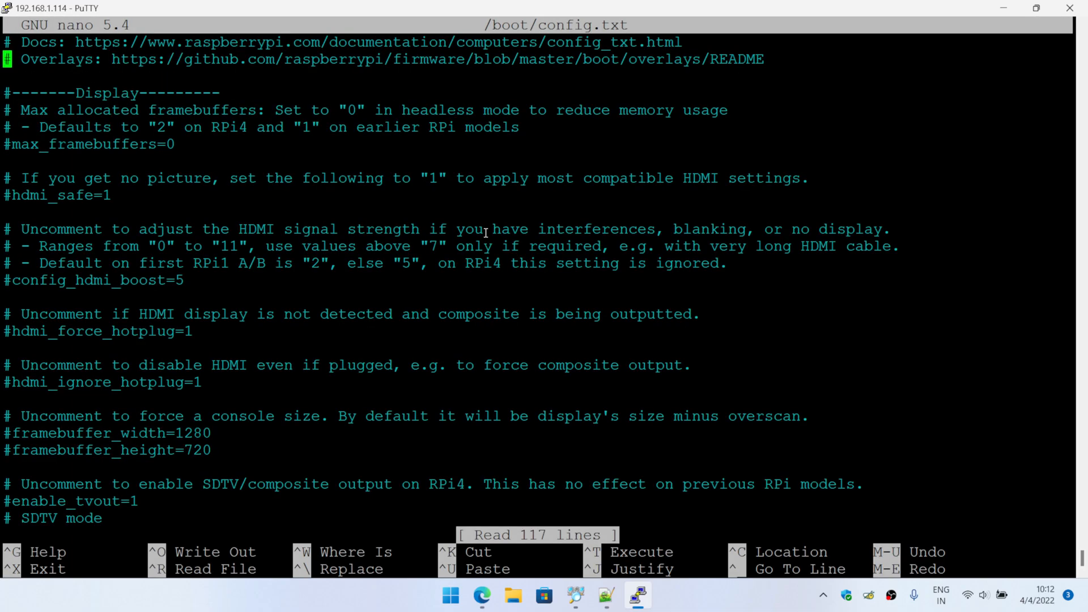
{"action": "scroll", "scroll_direction": "down", "scroll_amount": 3}
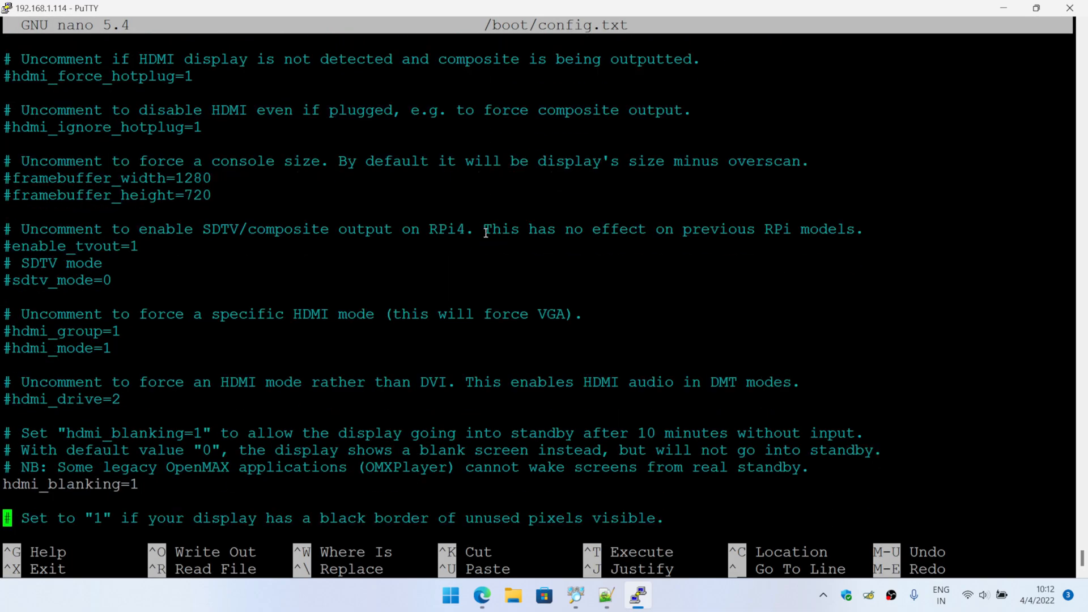
{"action": "scroll", "scroll_direction": "down", "scroll_amount": 3}
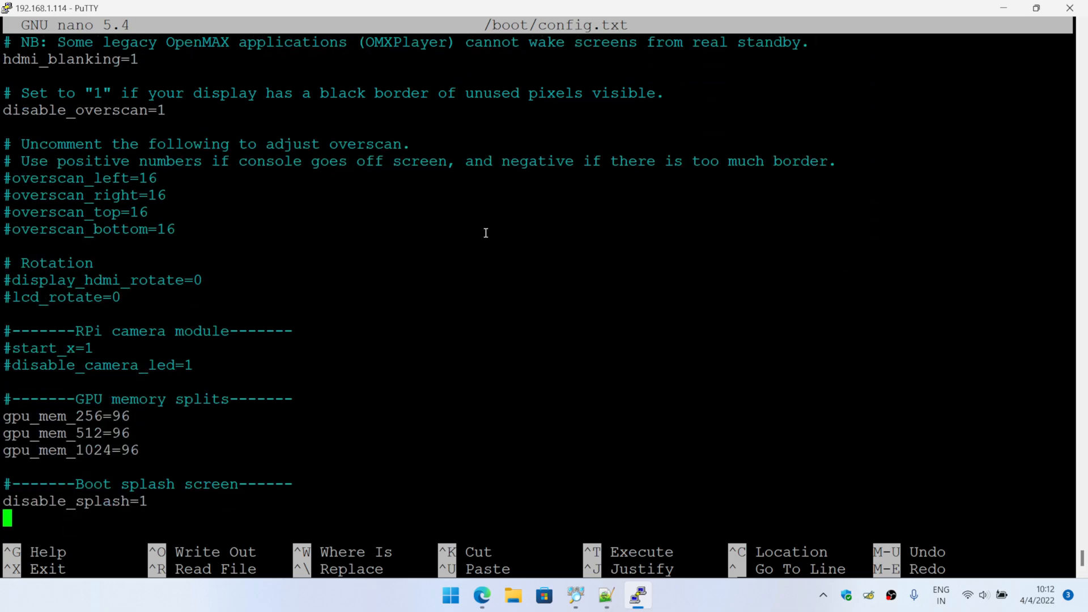
{"action": "scroll", "scroll_direction": "down", "scroll_amount": 3}
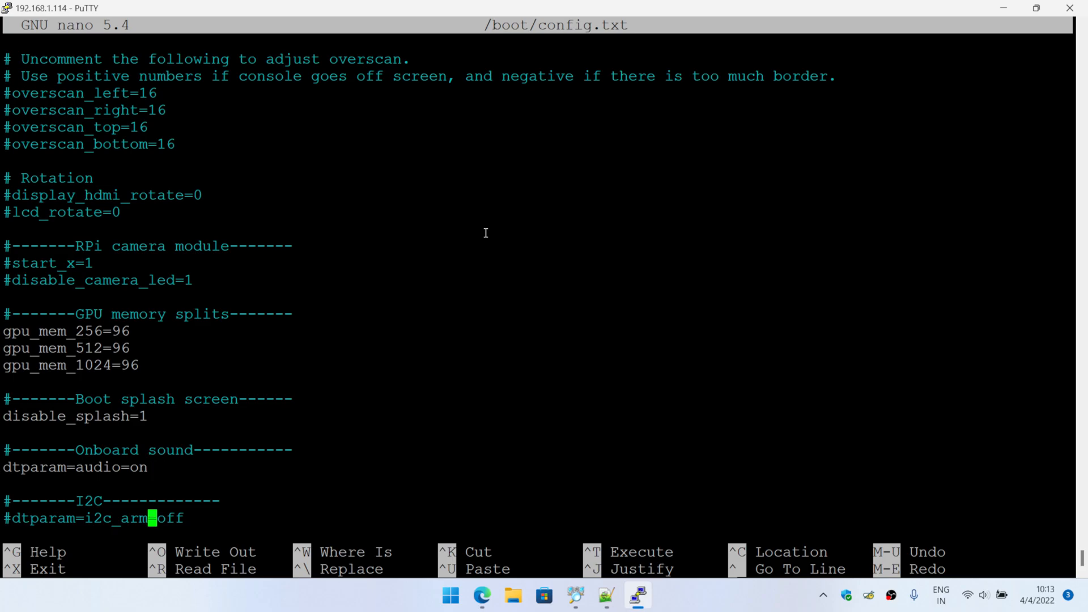
{"action": "scroll", "scroll_direction": "down", "scroll_amount": 3}
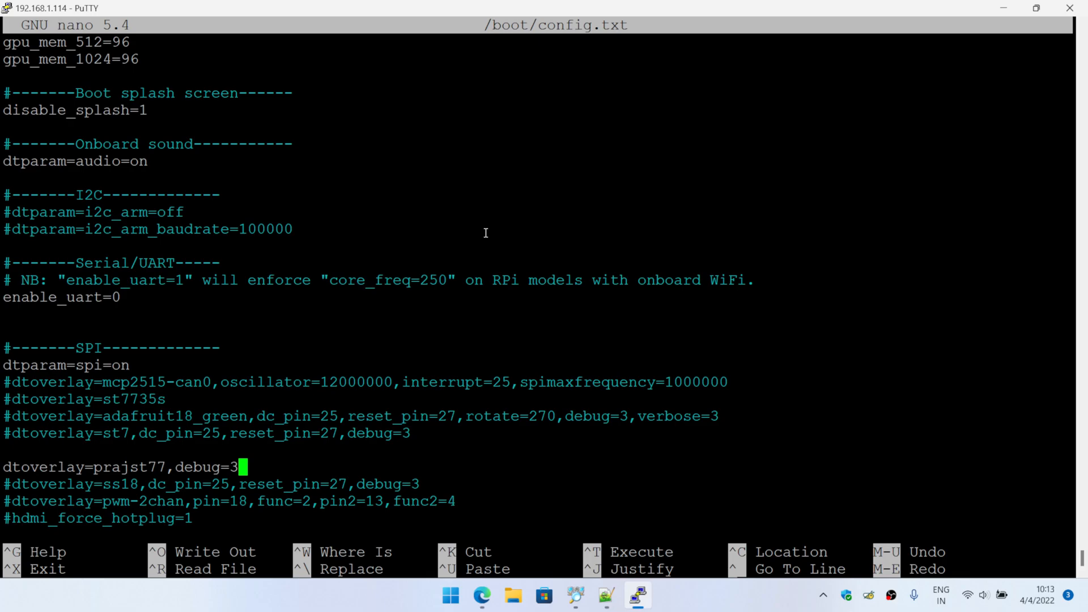
{"action": "type", "text": ","}
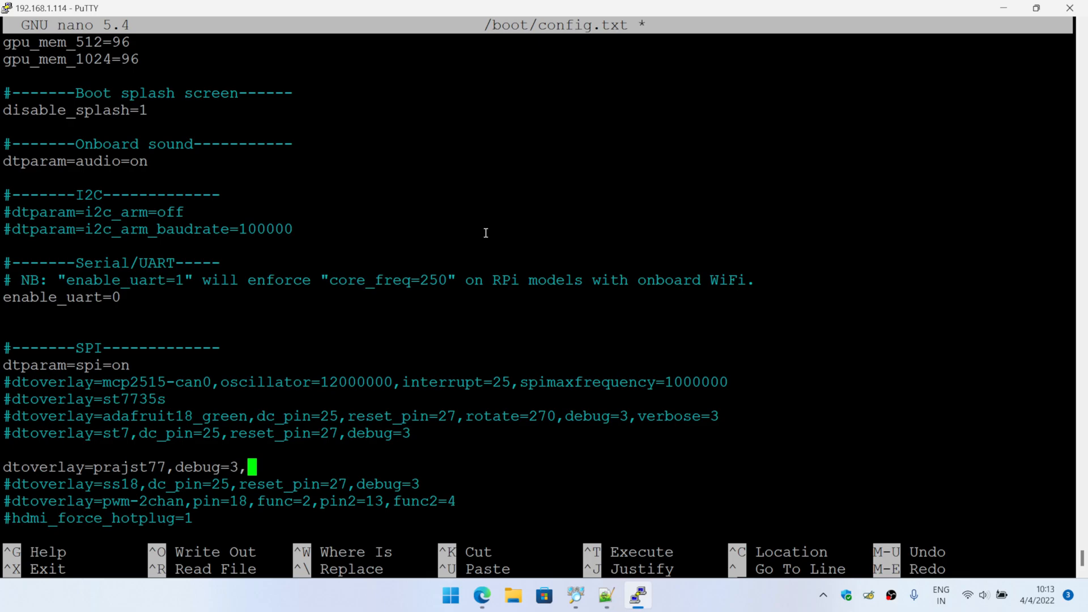
{"action": "type", "text": "dc_"}
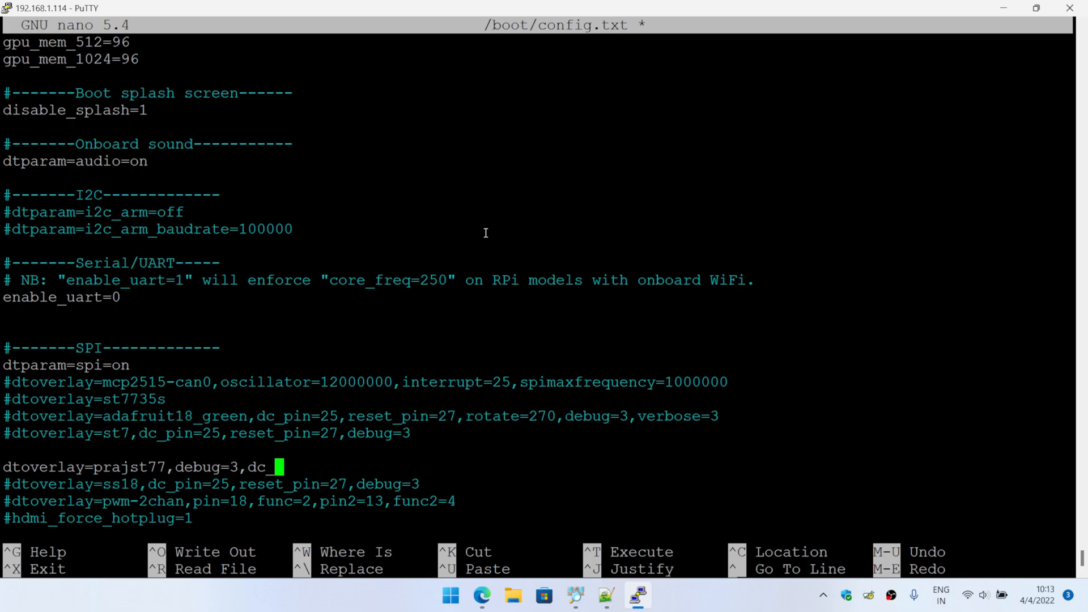
{"action": "type", "text": "pin="}
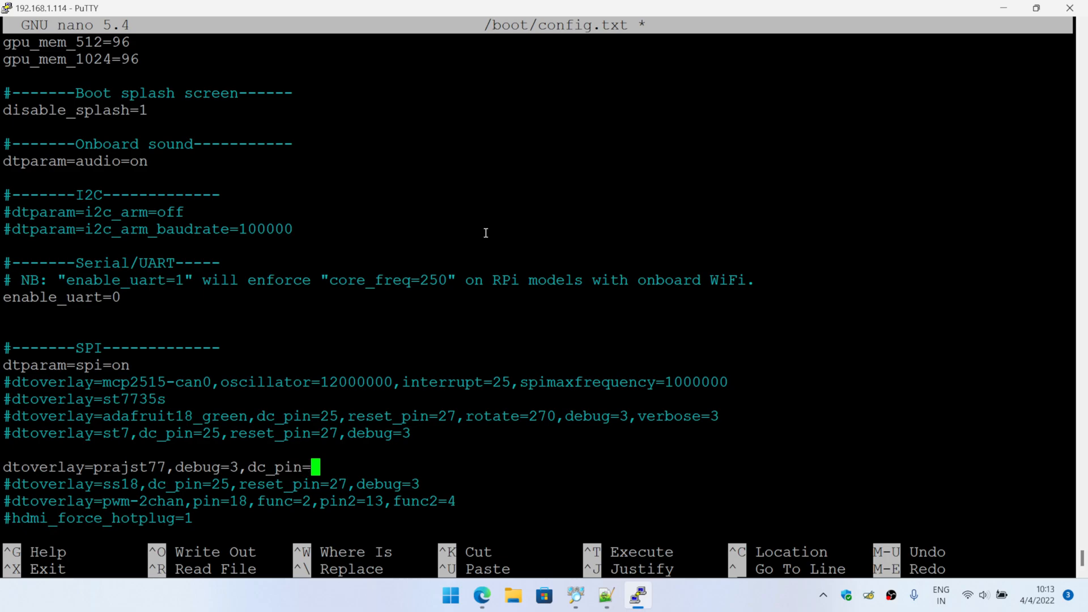
{"action": "type", "text": "27"}
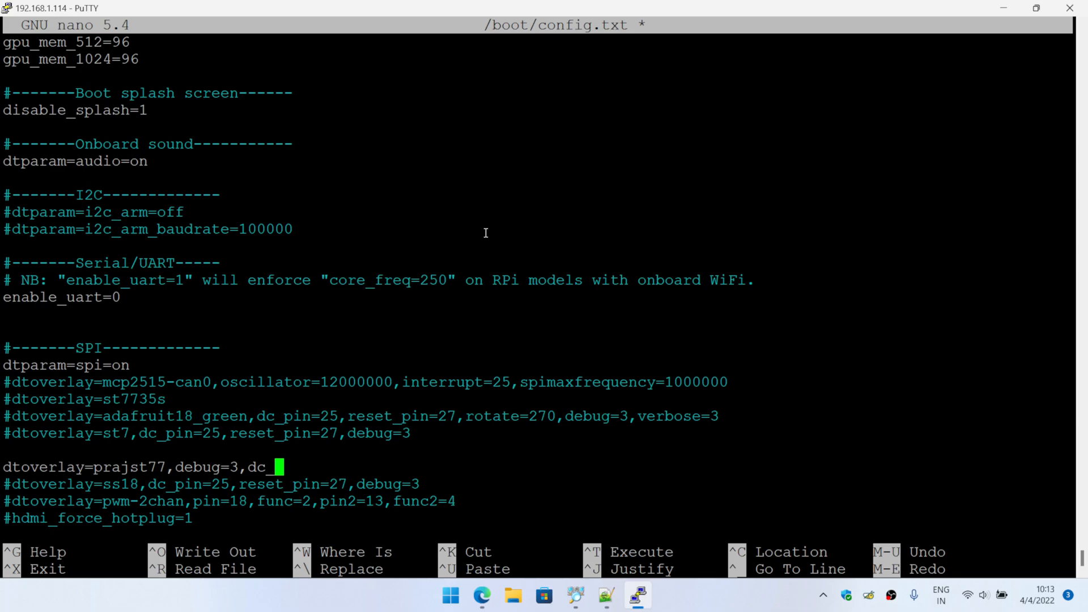
{"action": "key", "text": "BackSpace"}
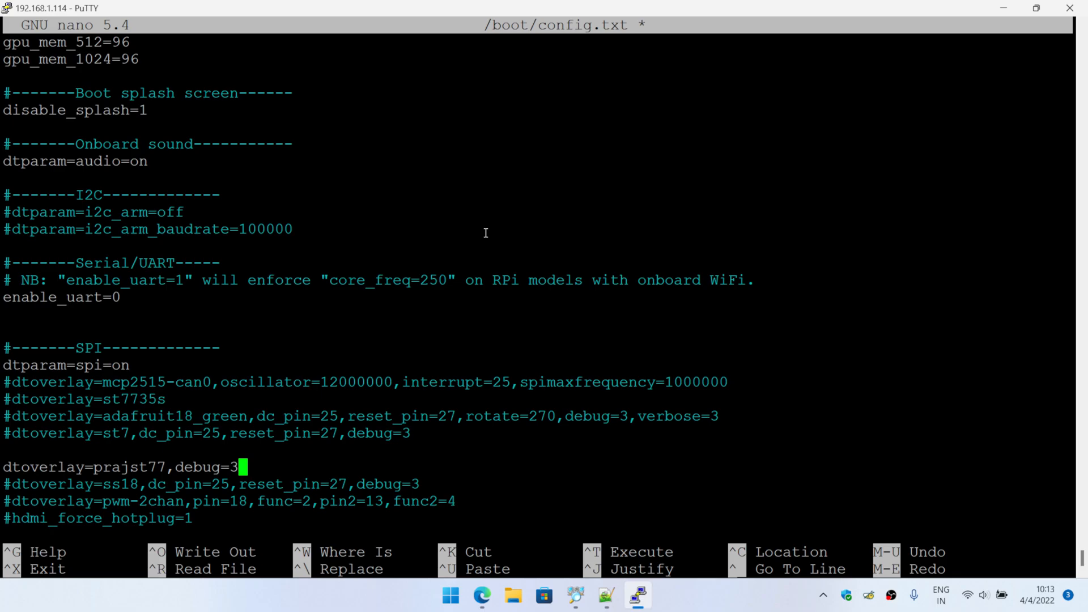
{"action": "key", "text": "ctrl+x"}
{"action": "type", "text": "sudo reboot"}
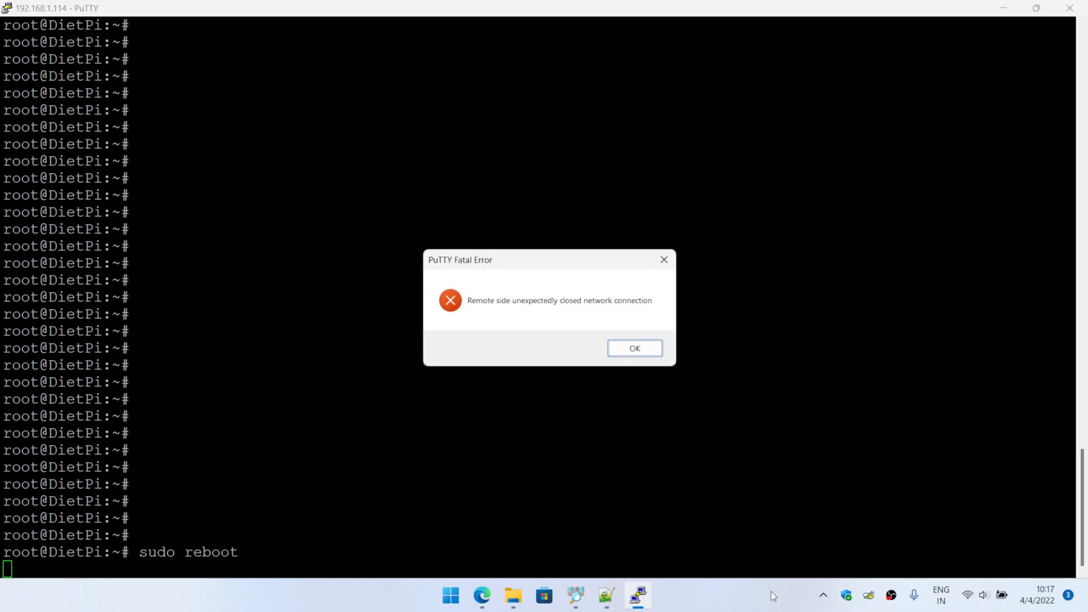
Step: Dismiss the PuTTY Fatal Error after reboot and restart the session to reconnect
{"action": "left_click", "coordinate": [634, 348]}
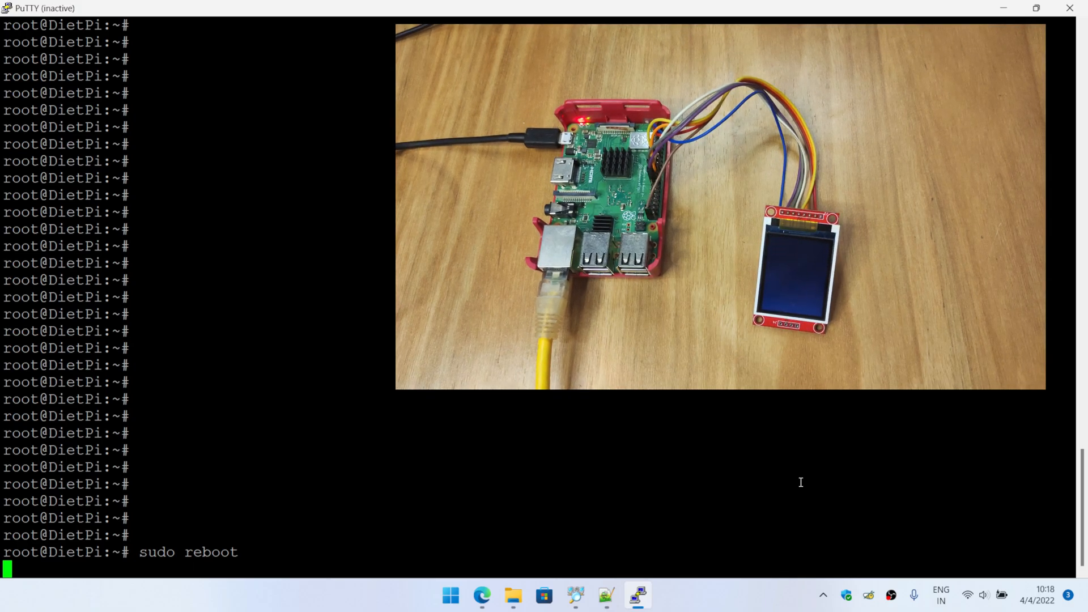
{"action": "right_click", "coordinate": [42, 8]}
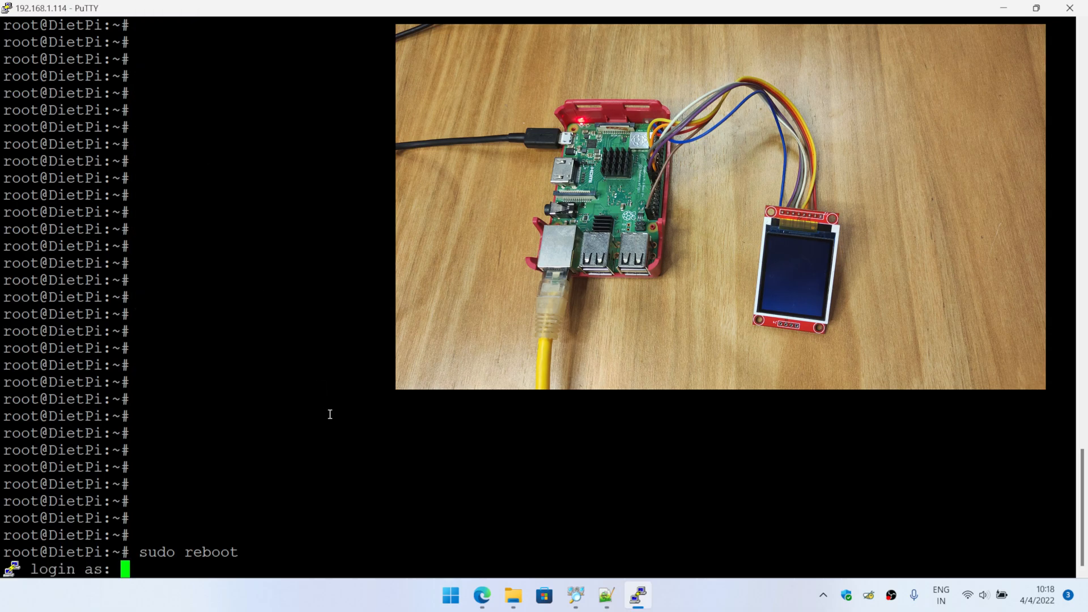
Step: Log in as root and list /dev/fb* to find the fb1 device
{"action": "type", "text": "root"}
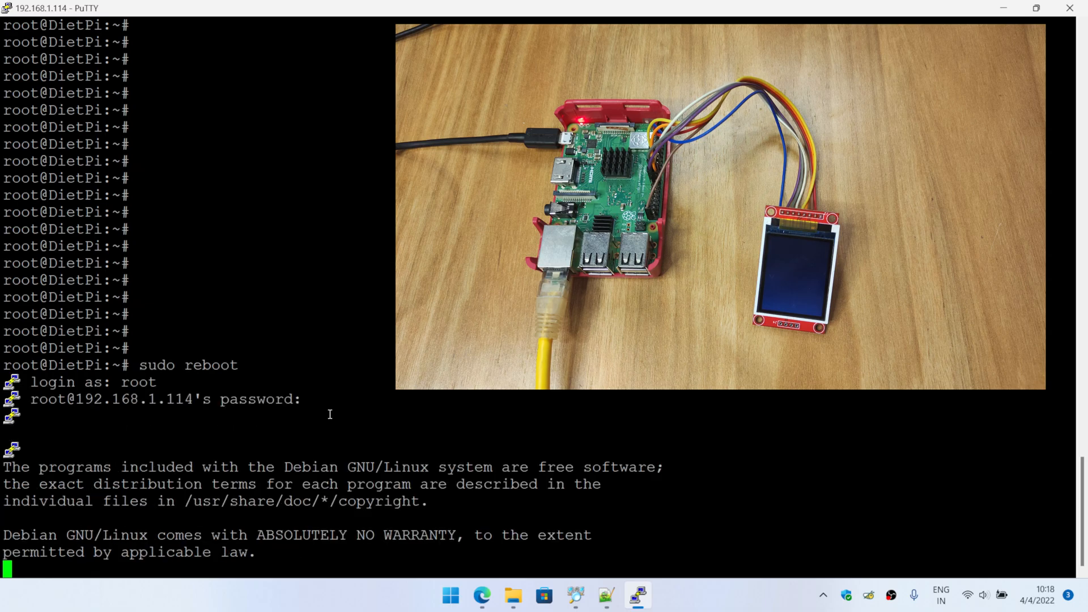
{"action": "type", "text": "ls"}
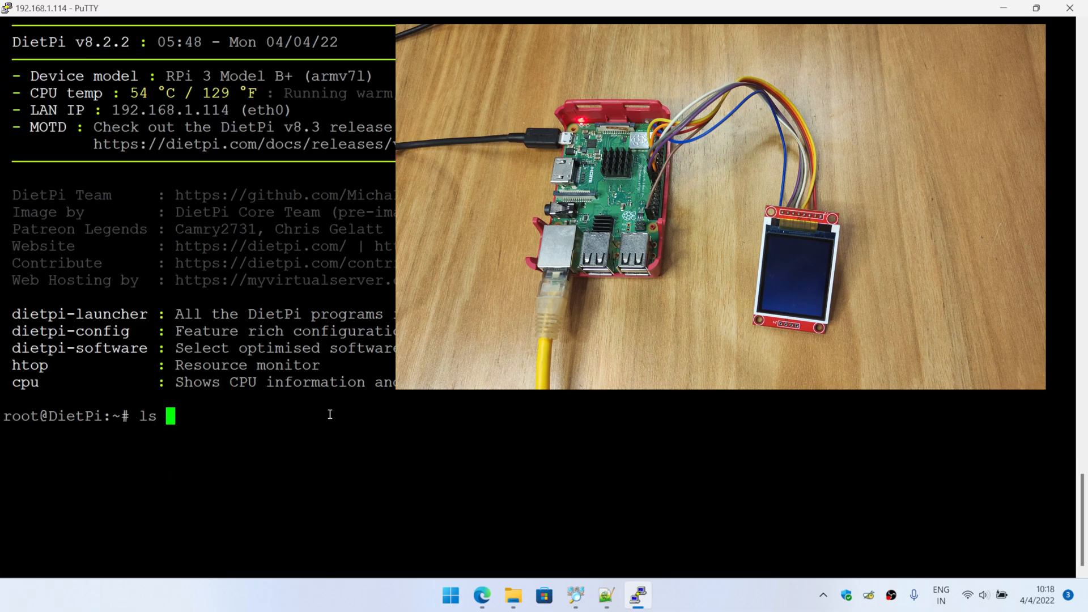
{"action": "type", "text": "/dev/fb"}
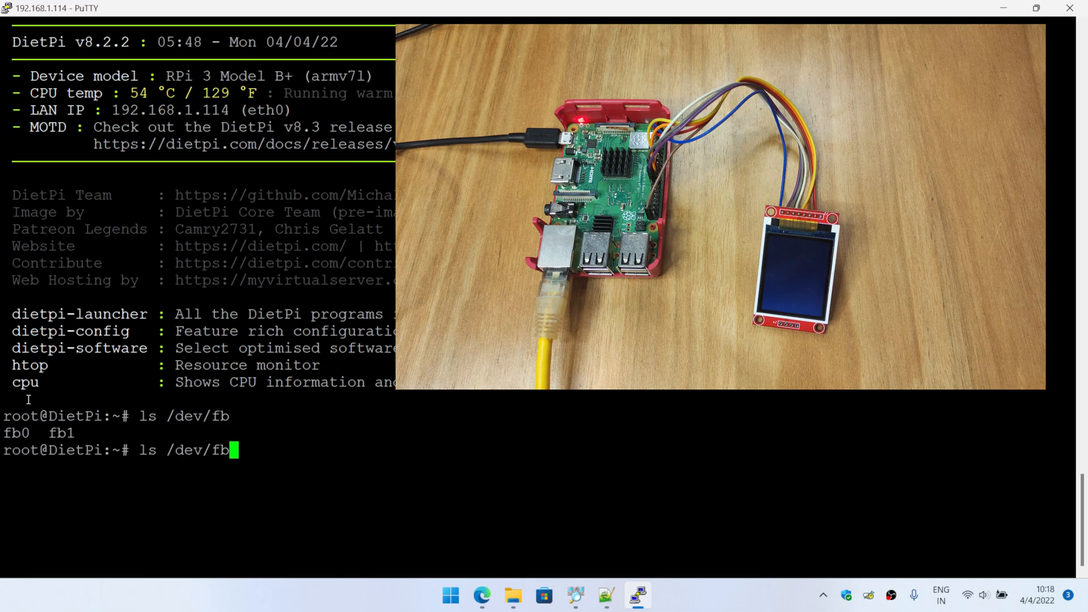
{"action": "double_click", "coordinate": [16, 434]}
{"action": "type", "text": "sudo fbset"}
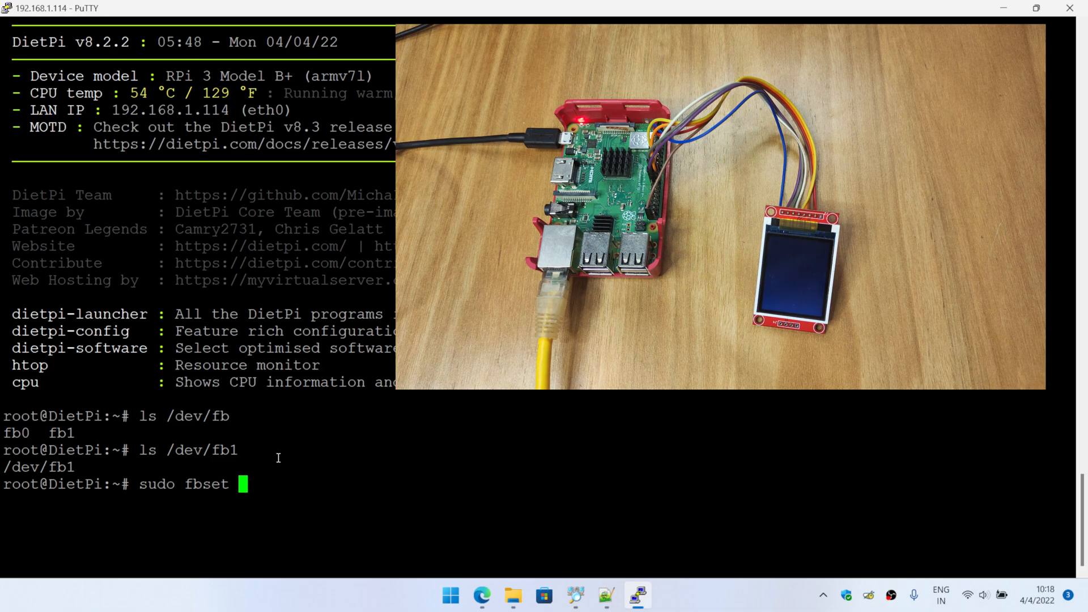
Step: Check fb1 with 'fbset -fb /dev/fb1' (128x160), then enter the mplayer fbdev2 command for test.mkv
{"action": "type", "text": "0"}
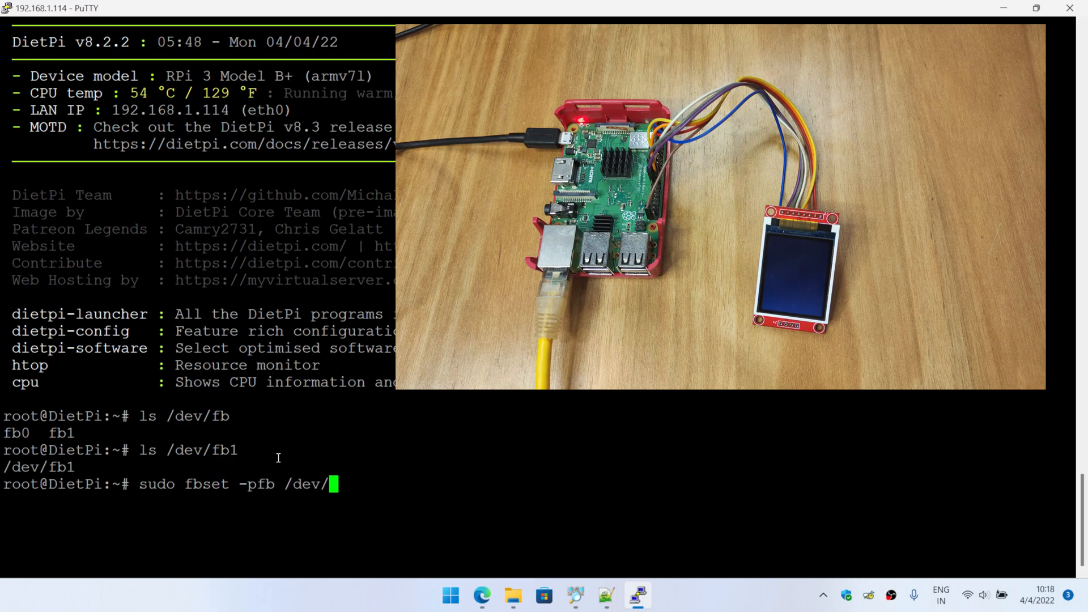
{"action": "type", "text": "fb1"}
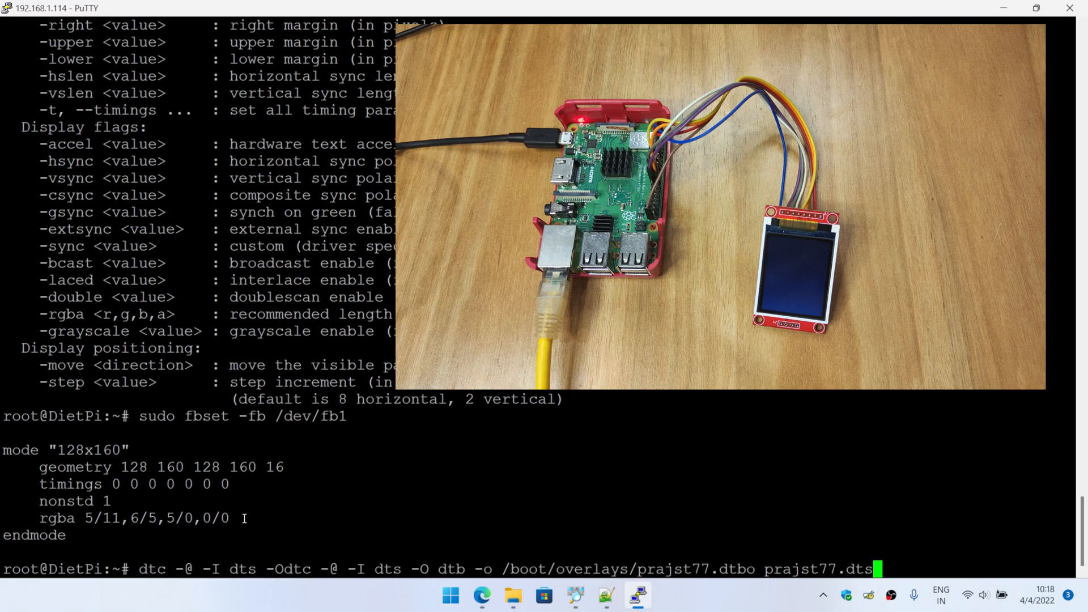
{"action": "type", "text": "mplayer -vo fbdev2:/dev/fb1 -x 128 -y 160 -zoom /root/test.mkv"}
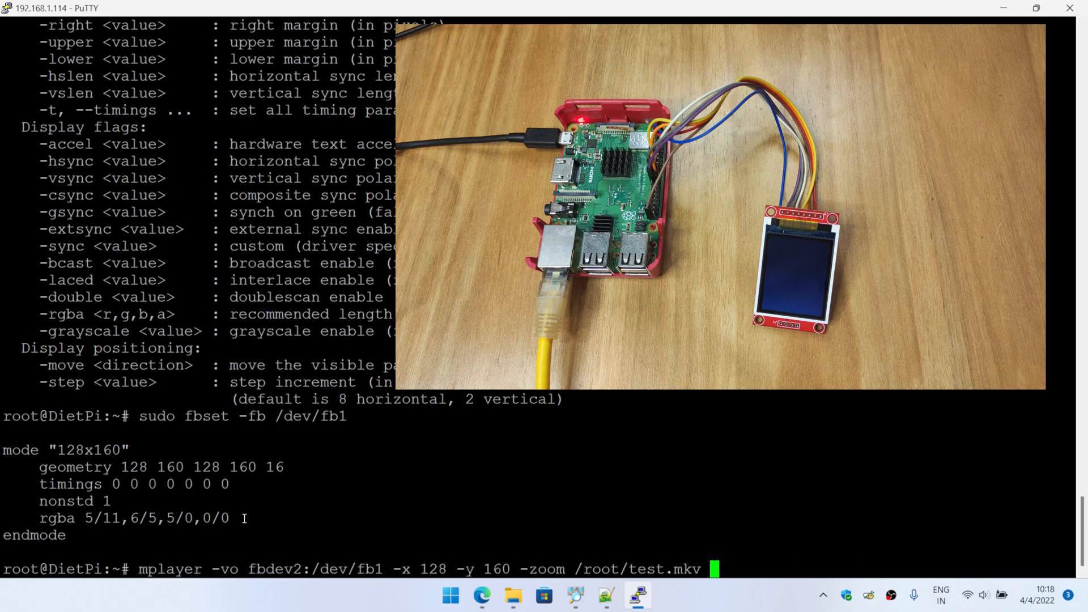